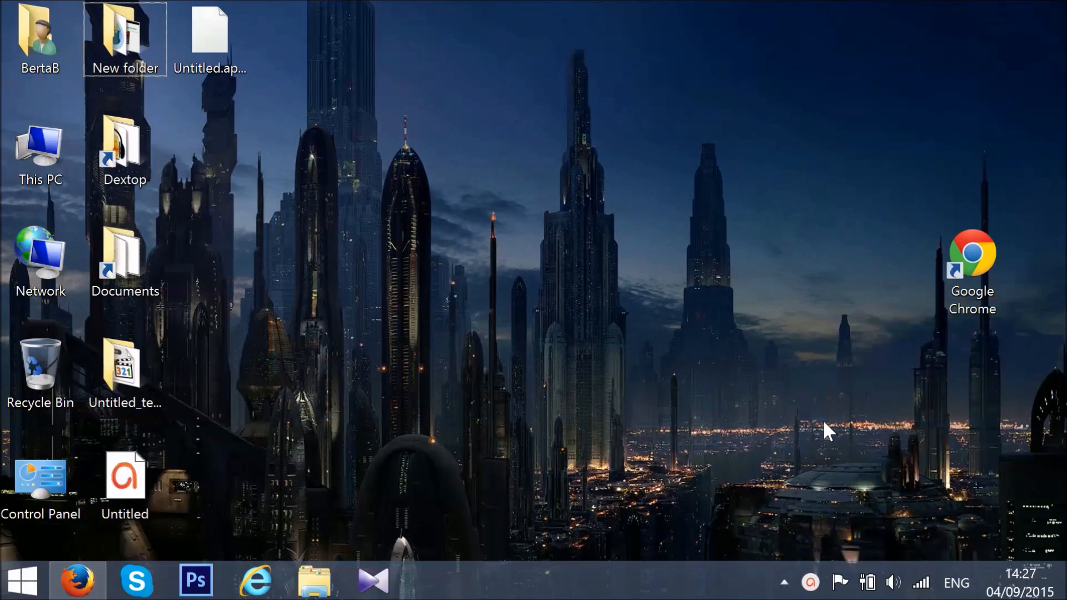
mouse_move(480, 284)
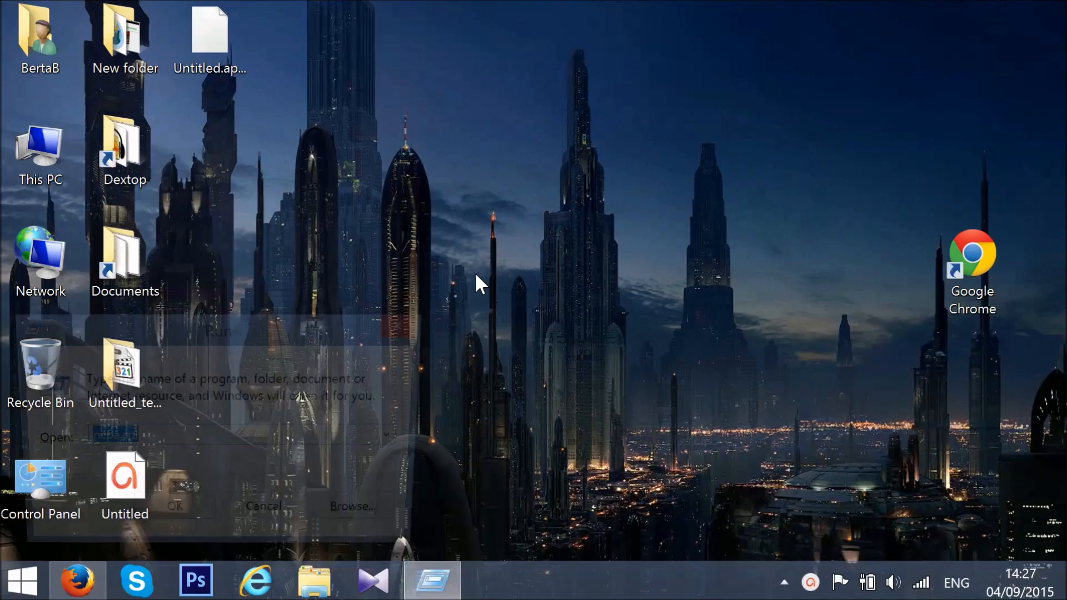
Run appwiz.cpl from the Run dialog to launch Programs and Features
type("a")
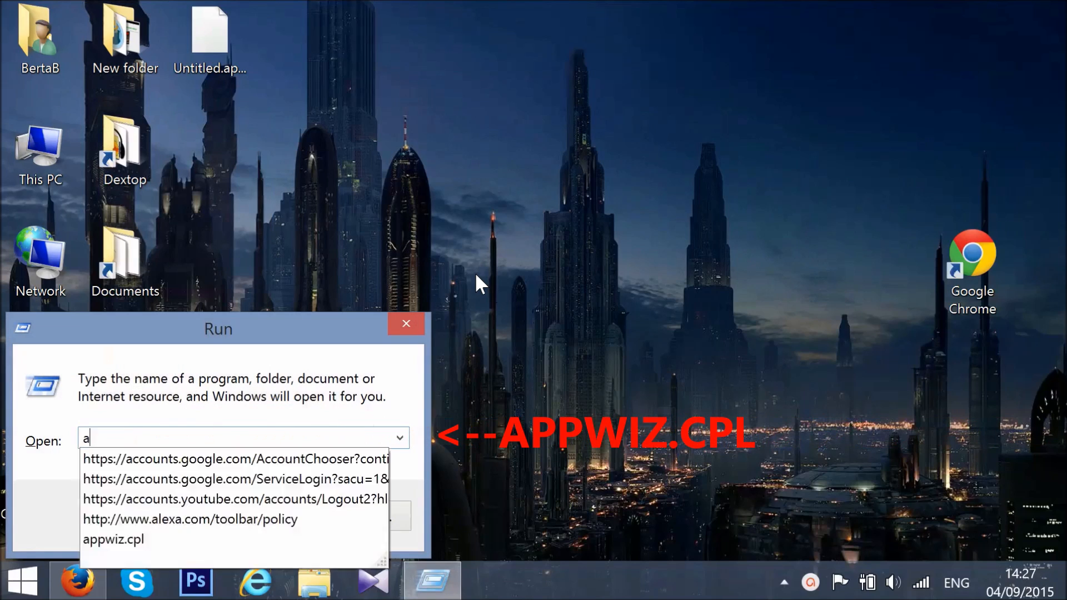
type("ppwiz.cpl")
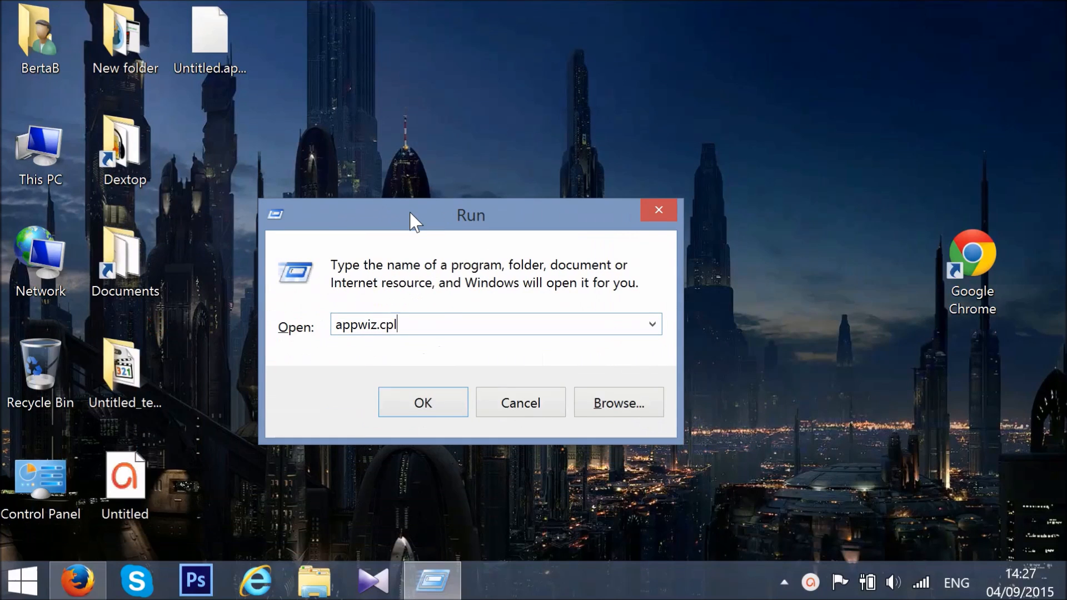
left_click(421, 402)
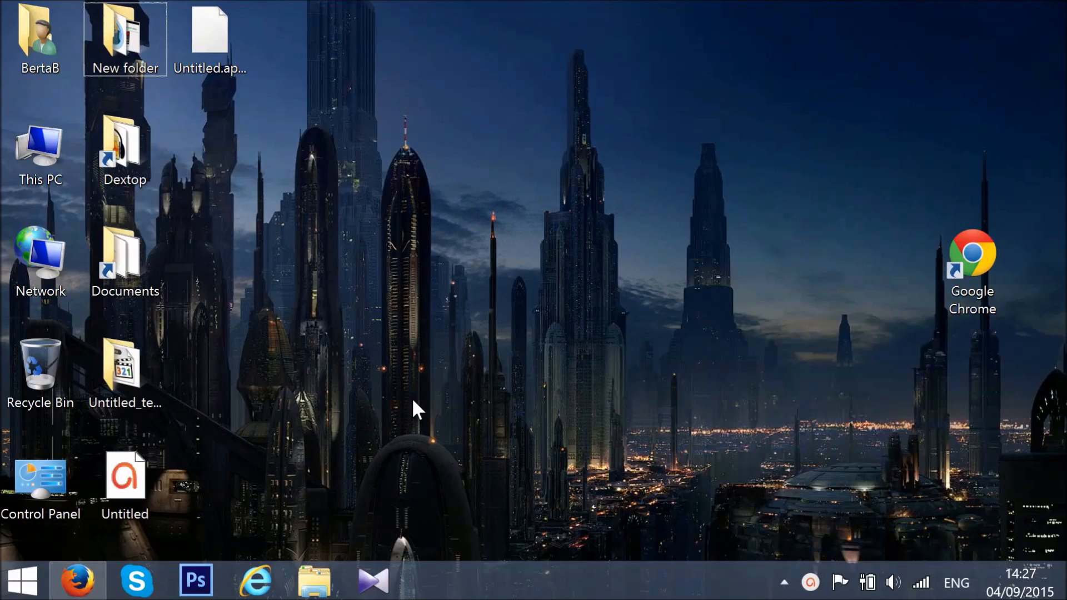
Open Programs and Features and select DNS Unlocker 1.4 in the installed programs list
double_click(40, 488)
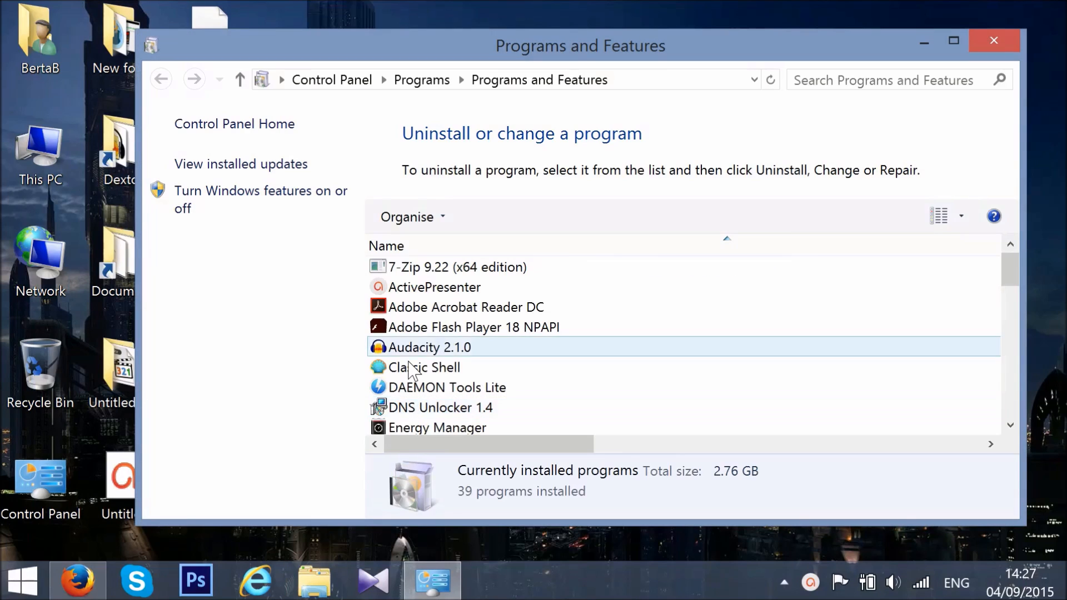
left_click(440, 406)
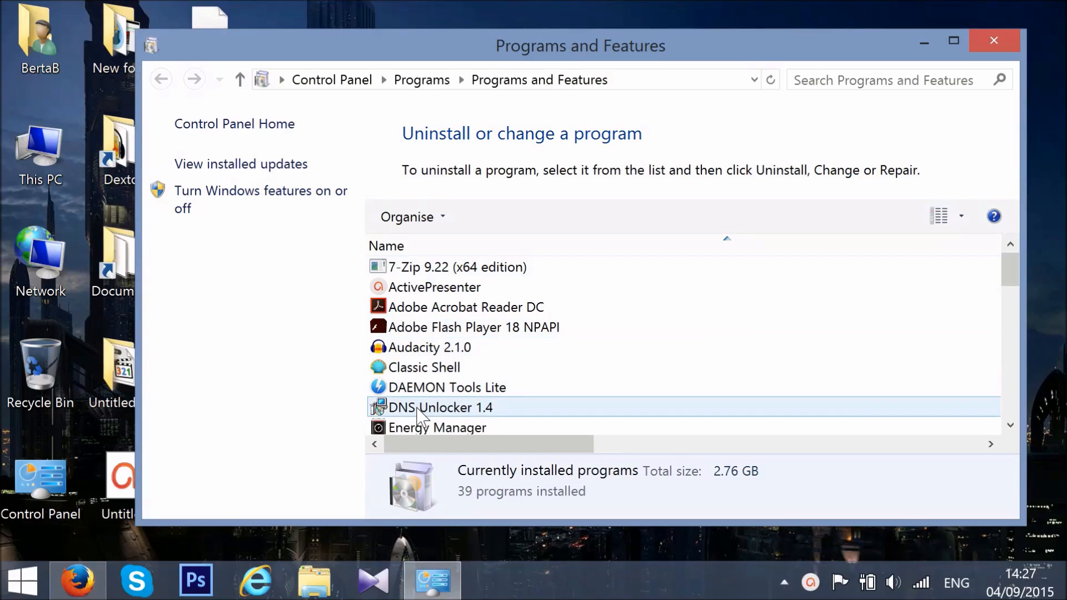
left_click(440, 406)
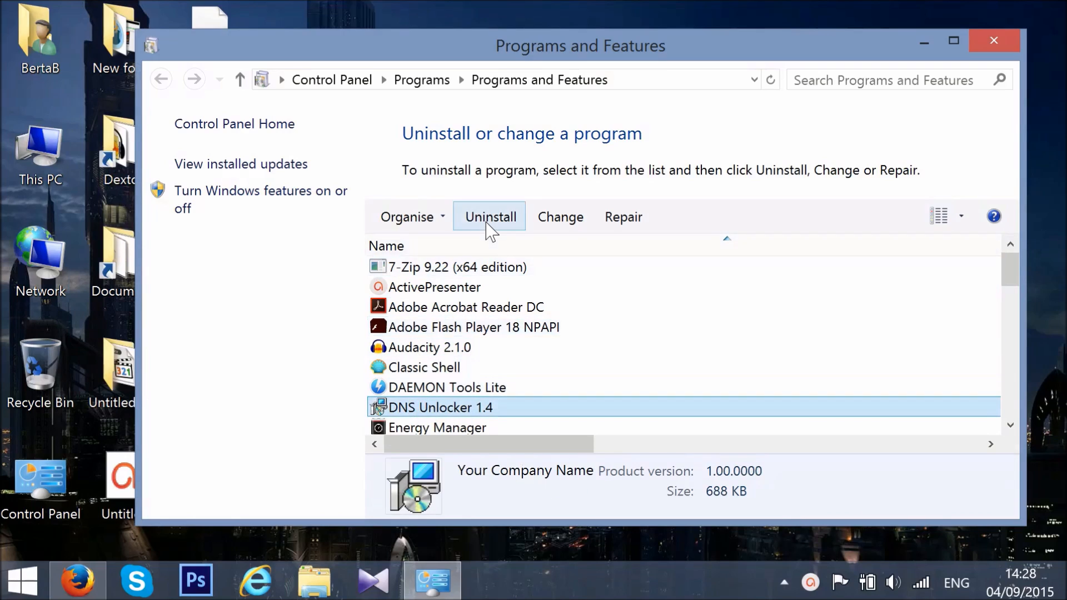
Uninstall DNS Unlocker 1.4, confirm the removal, and close Programs and Features
left_click(489, 217)
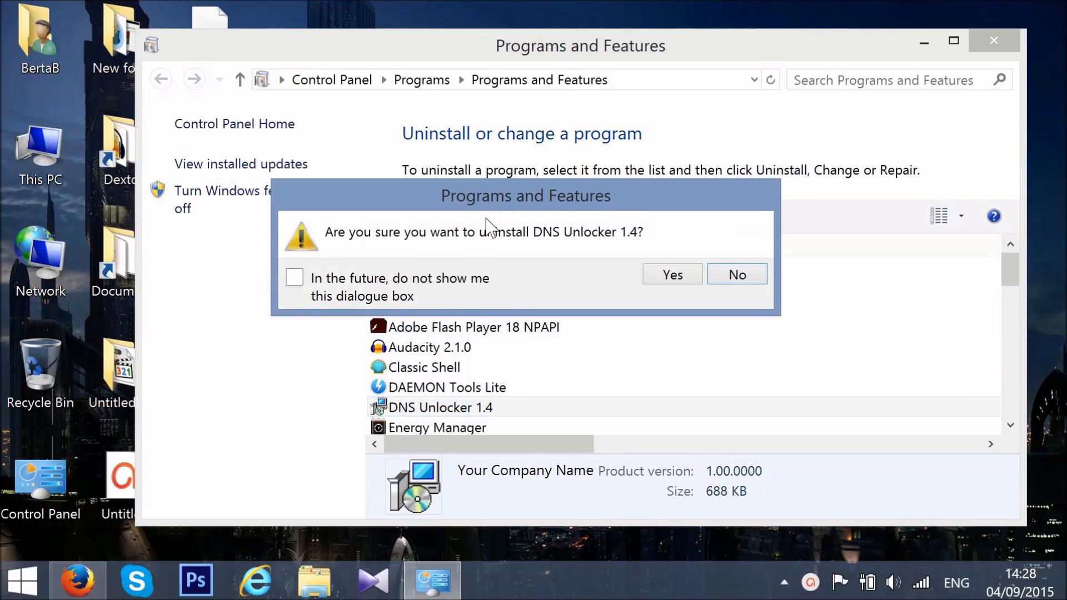
left_click(671, 274)
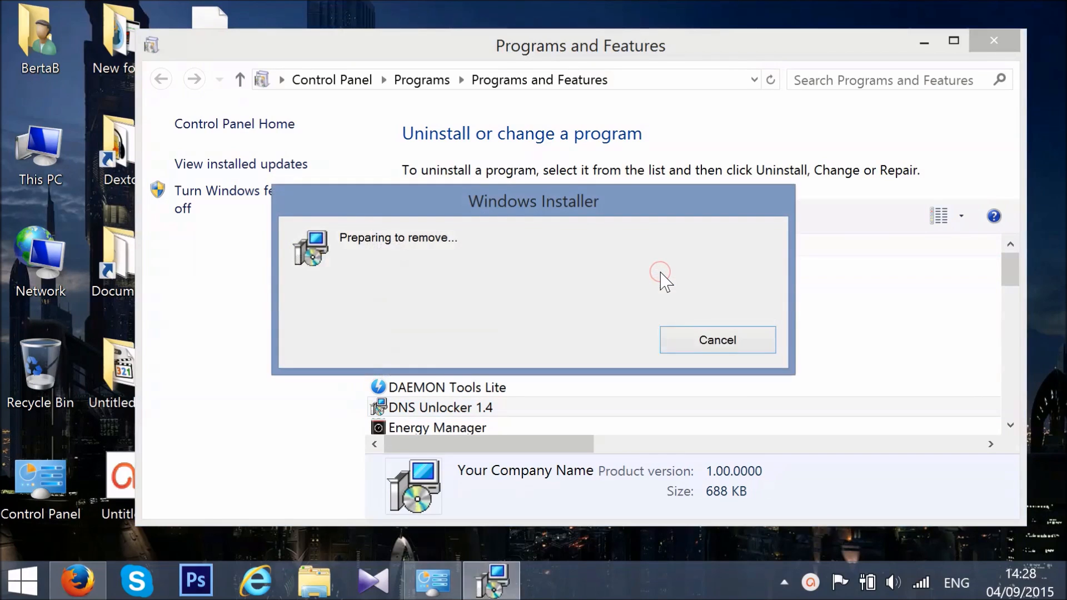
mouse_move(663, 281)
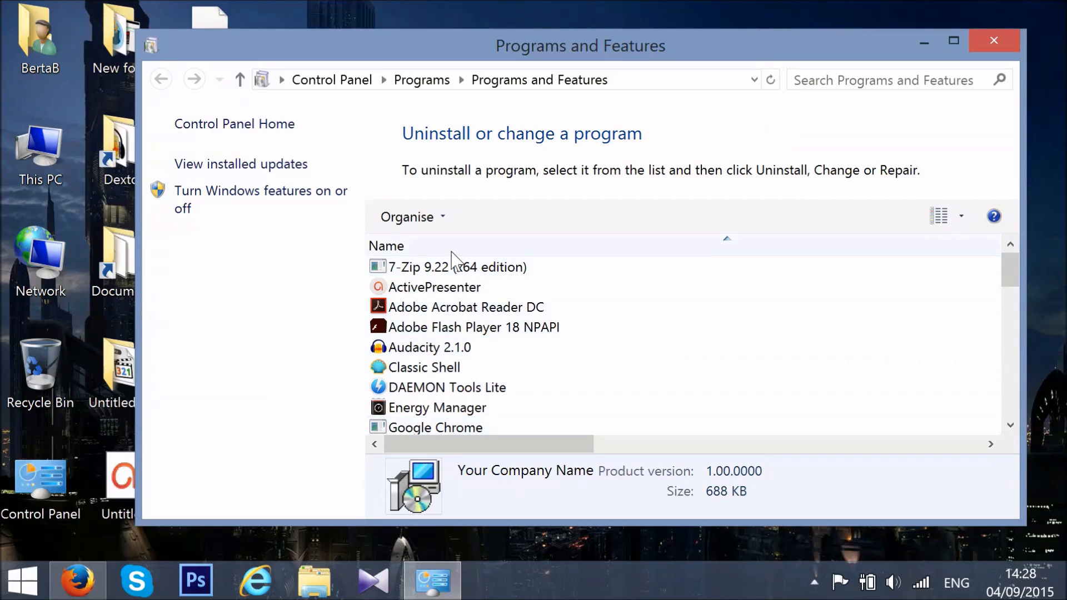
left_click(993, 40)
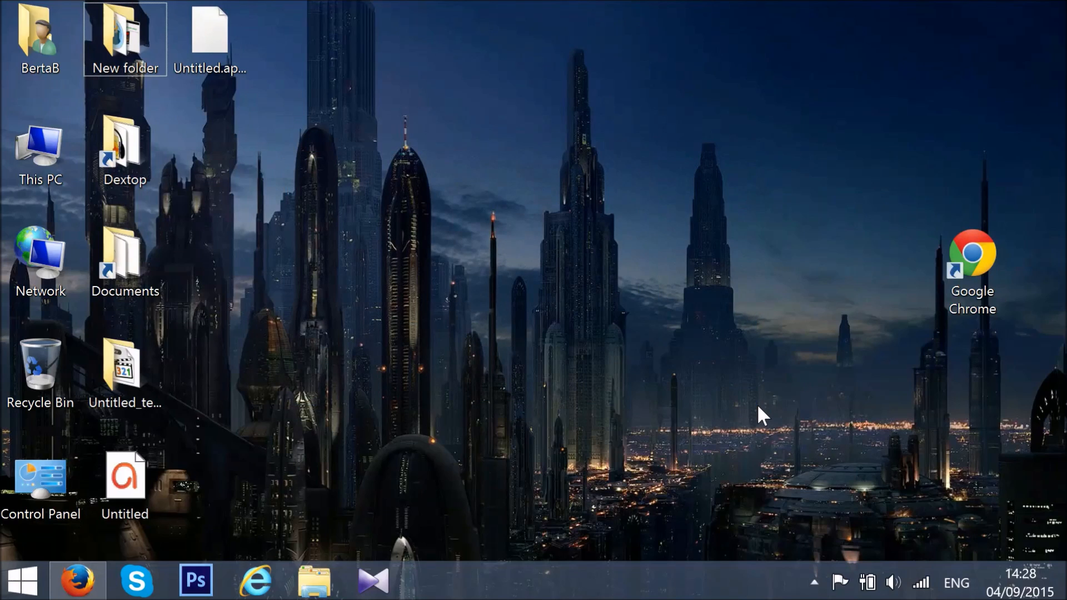
Run ncpa.cpl from the Run dialog to open Network Connections
key("Win+r")
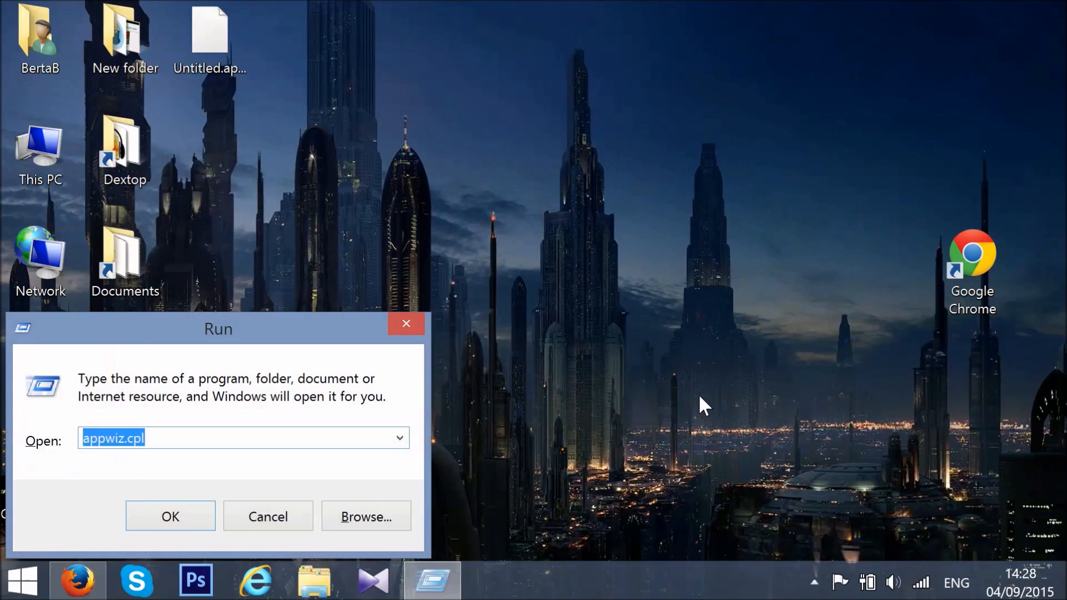
type("n")
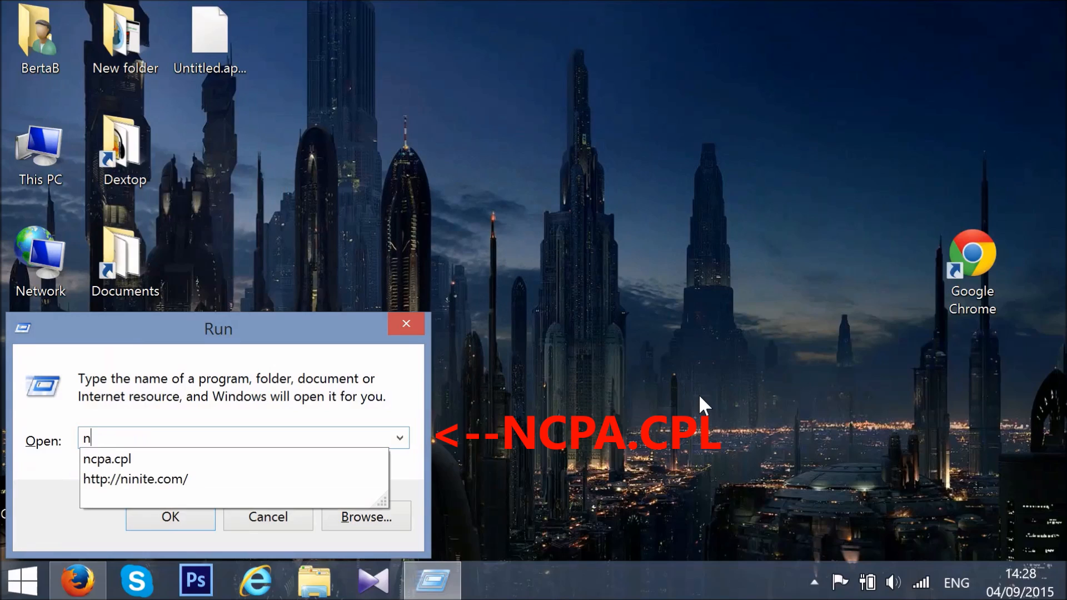
type("cpa.cpl")
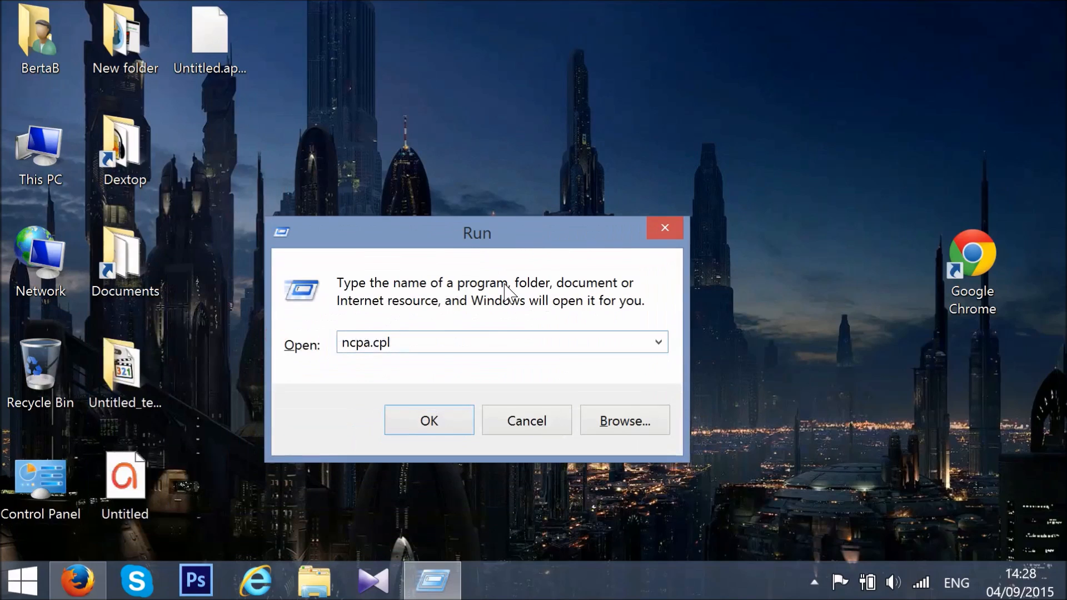
left_click(428, 420)
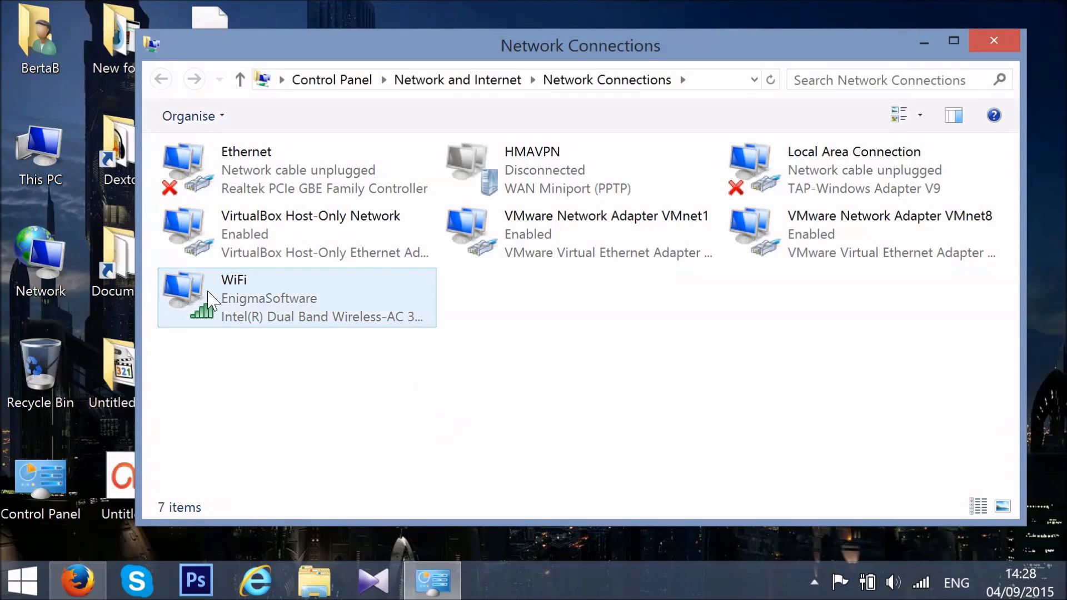
Select the WiFi connection and open its Properties window
left_click(269, 298)
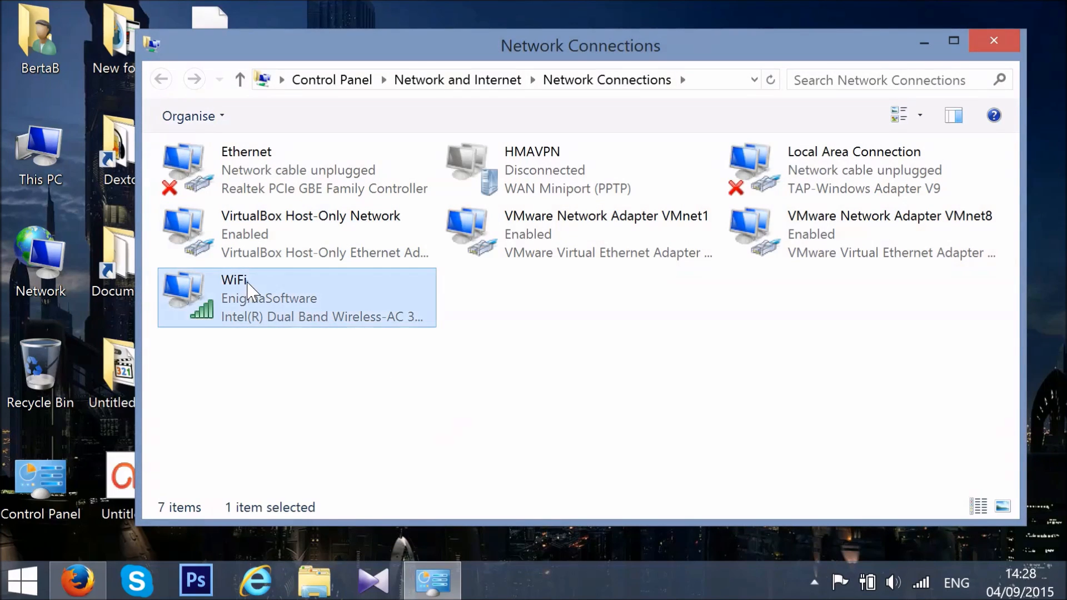
right_click(252, 289)
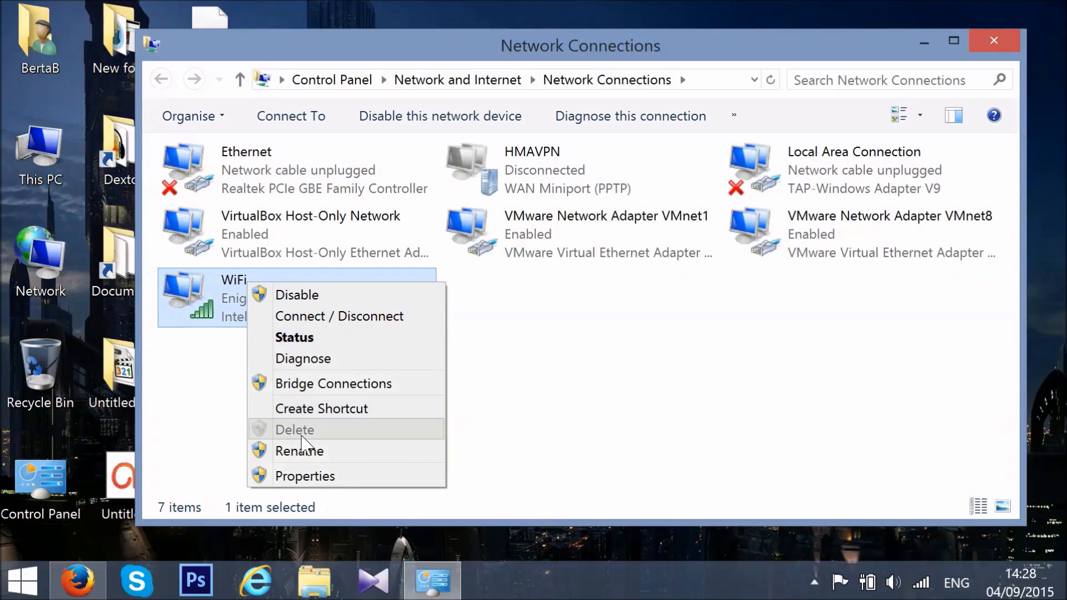
left_click(313, 480)
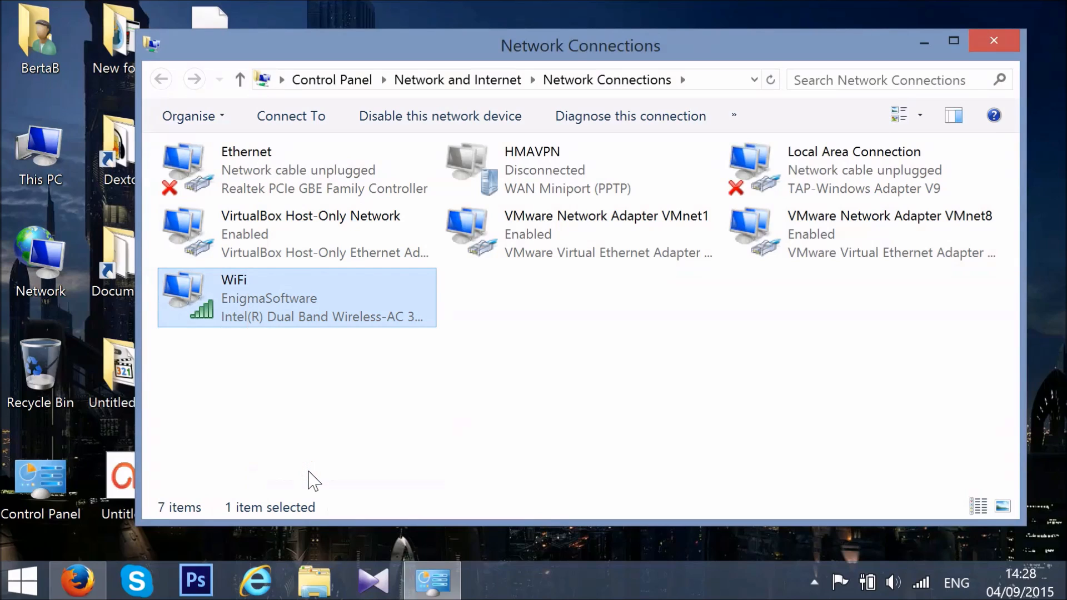
double_click(296, 297)
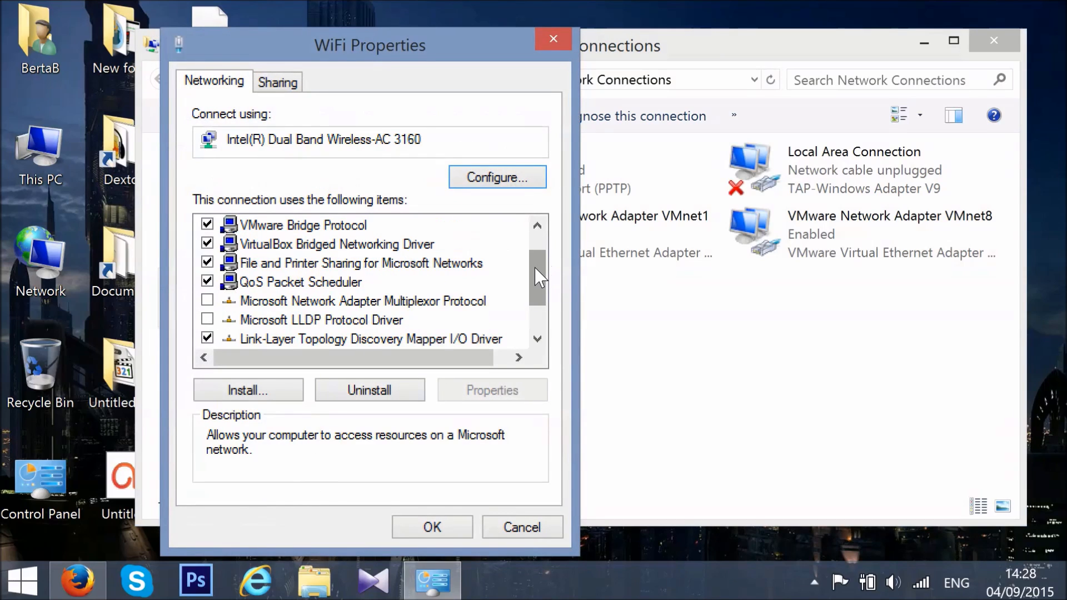
Select Internet Protocol Version 4 (TCP/IPv4) in WiFi Properties and open its settings
scroll("down", 3)
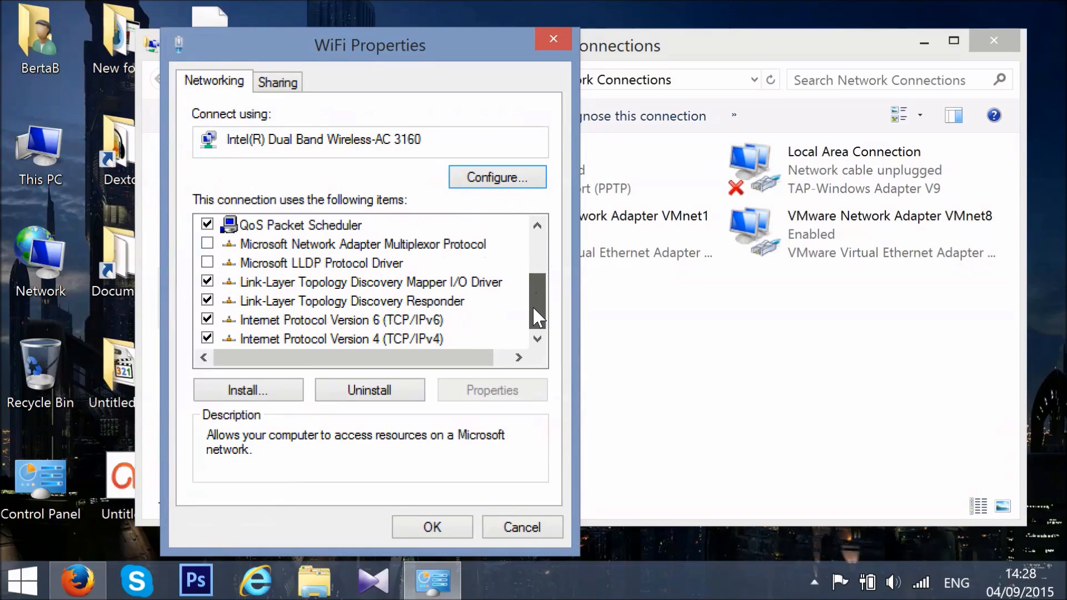
mouse_move(326, 340)
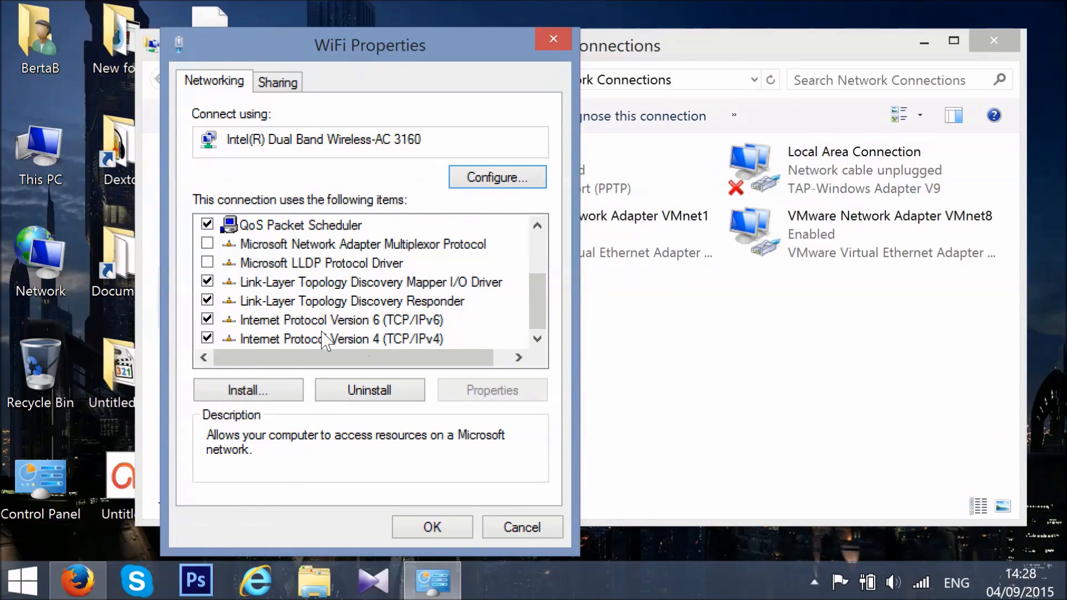
left_click(342, 339)
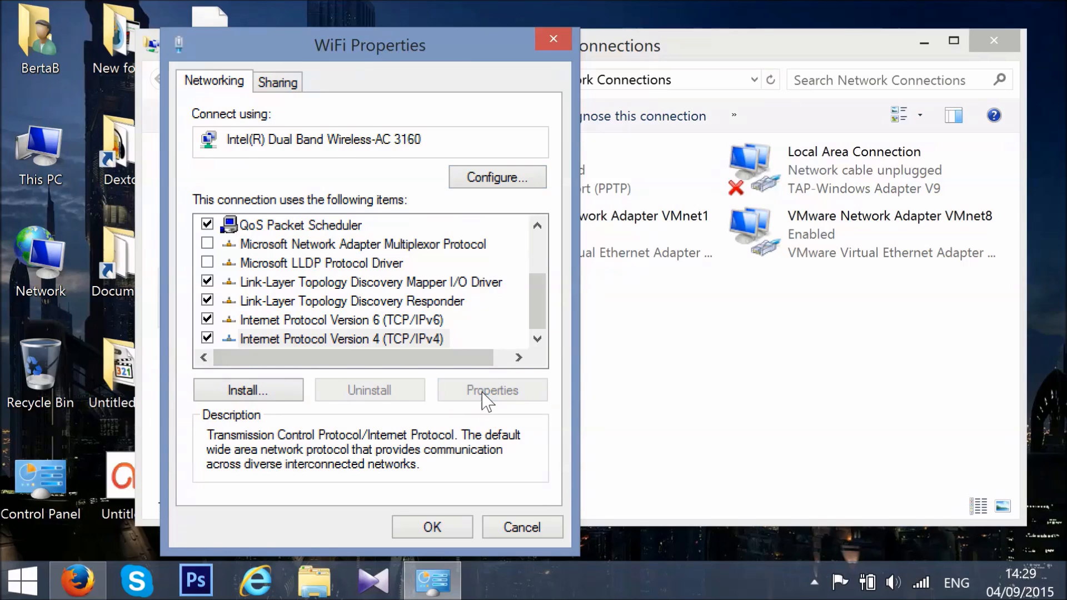
left_click(492, 390)
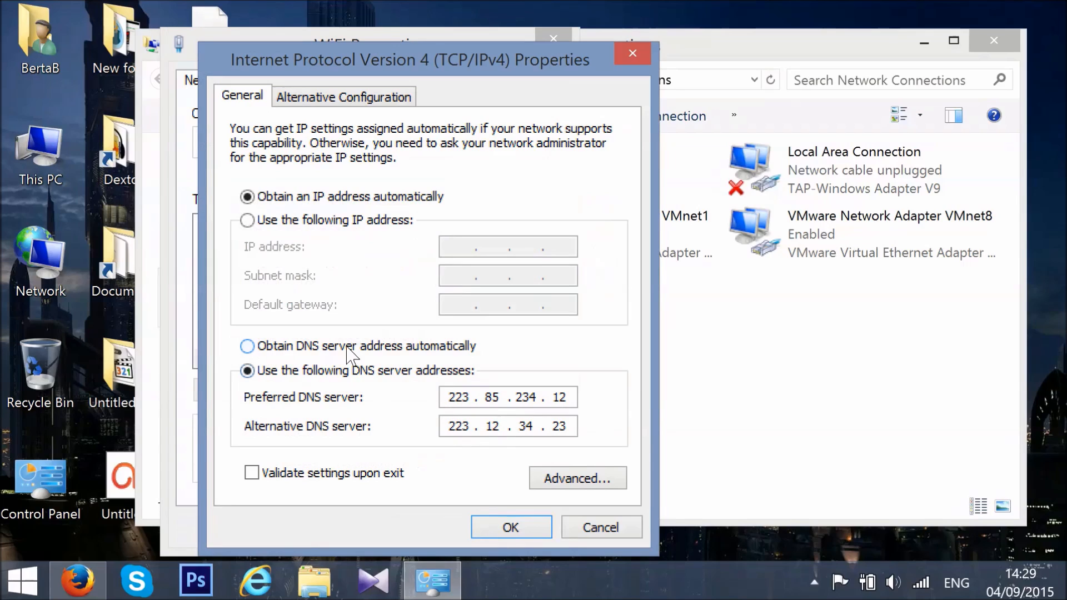
Set WiFi IPv4 DNS to obtain server addresses automatically, save, and close Network Connections
left_click(247, 346)
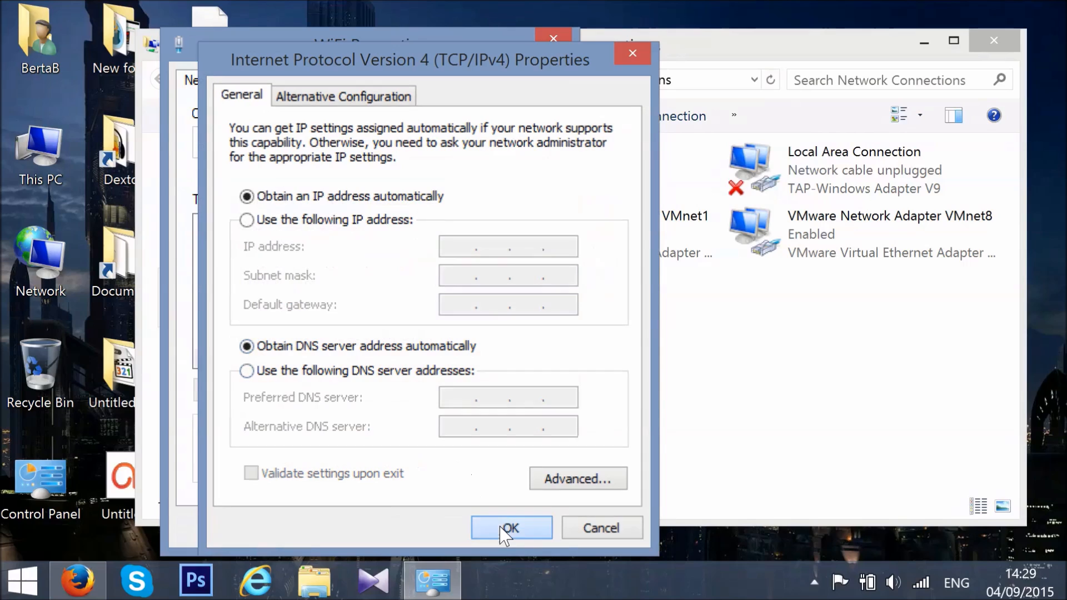
left_click(512, 527)
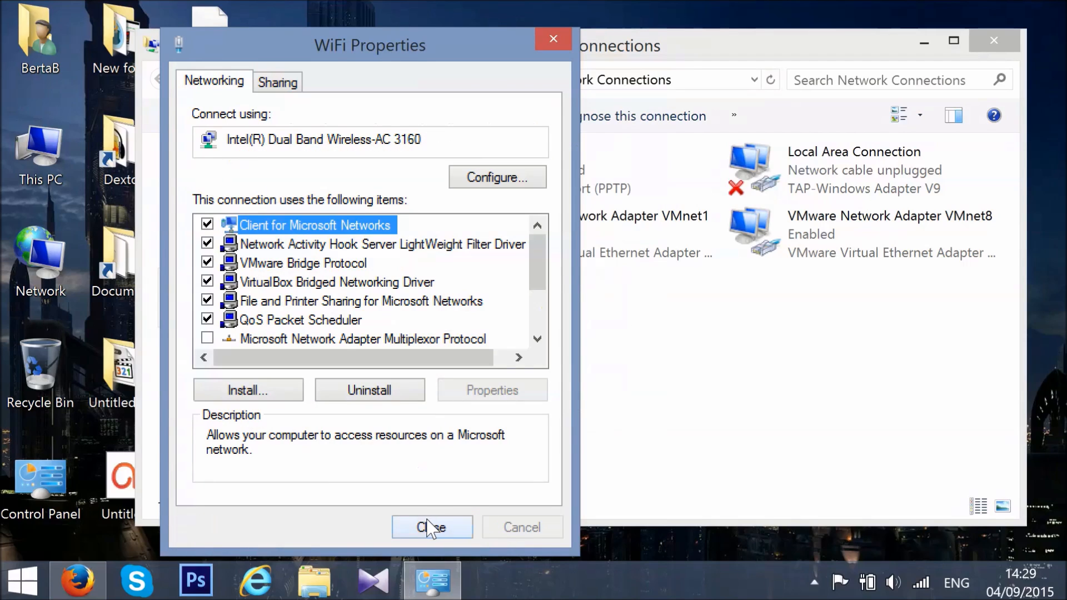
left_click(432, 527)
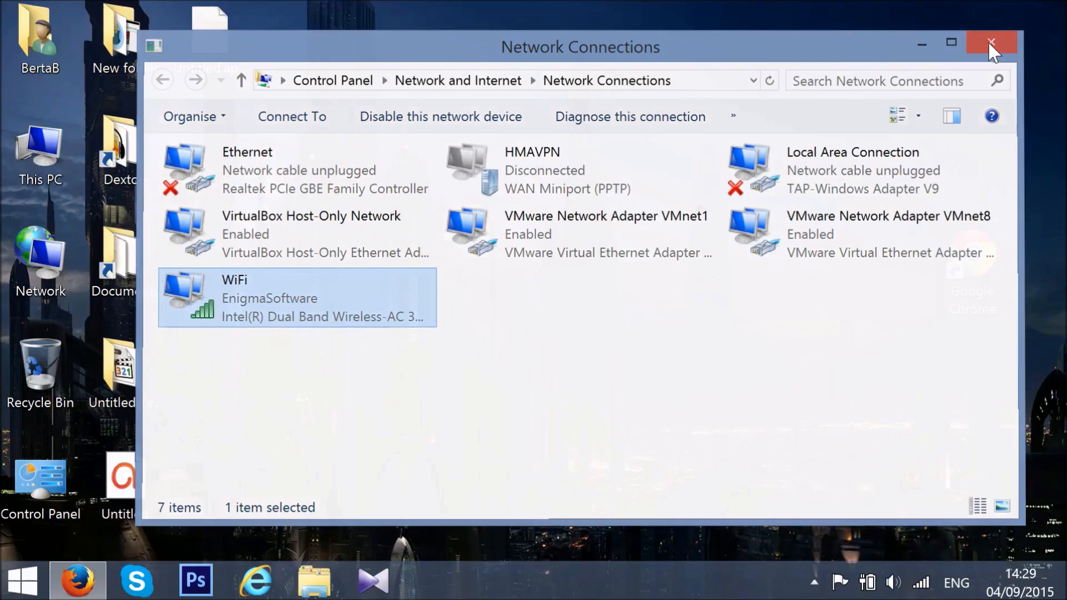
left_click(990, 43)
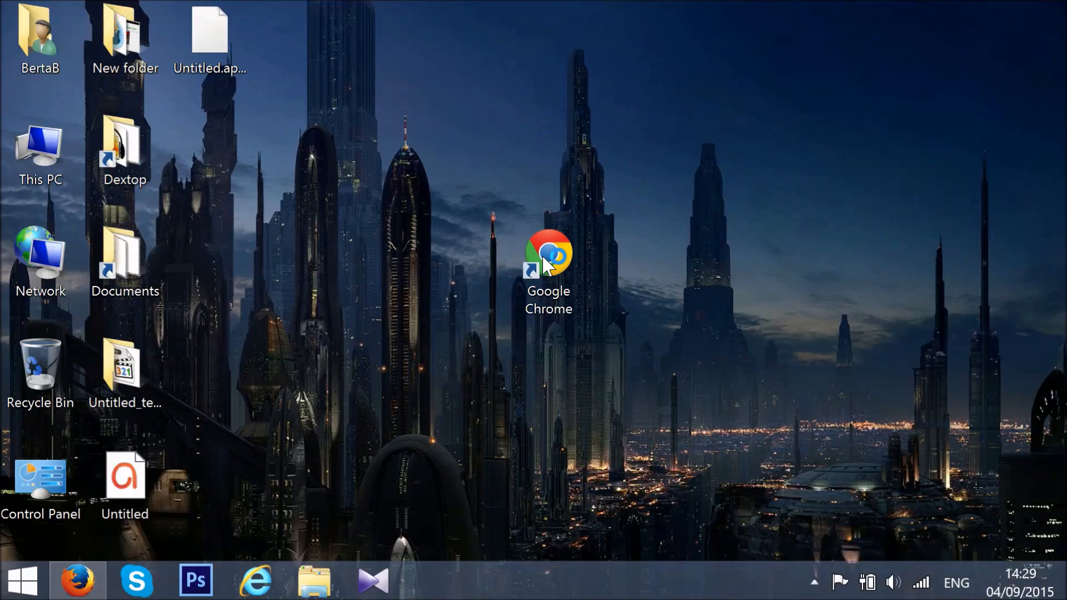
Launch Chrome from the desktop and go to chrome://net-internals/#dns
double_click(548, 252)
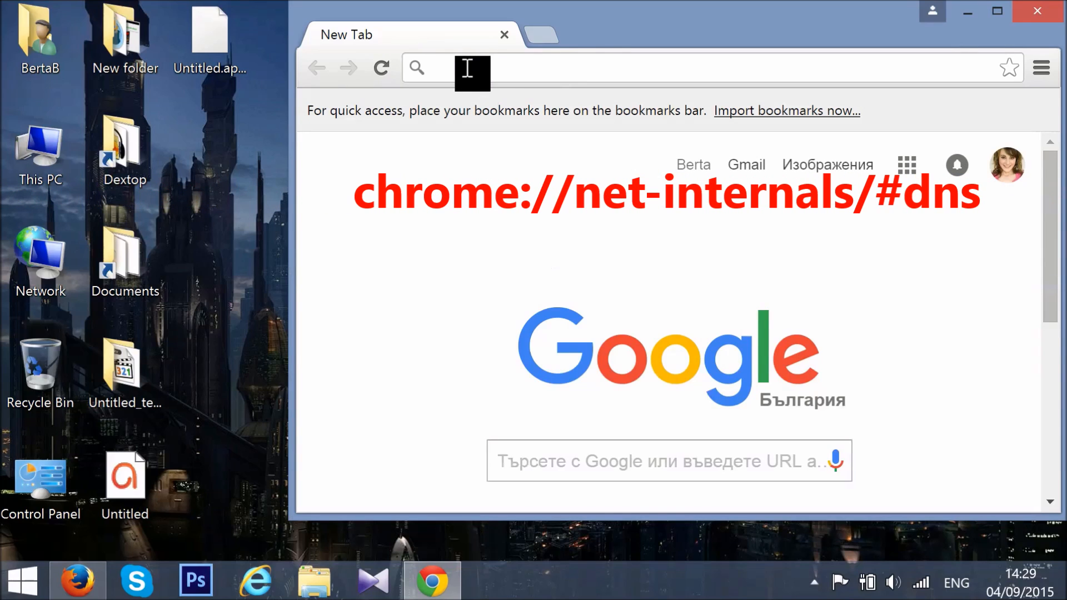
type("chr")
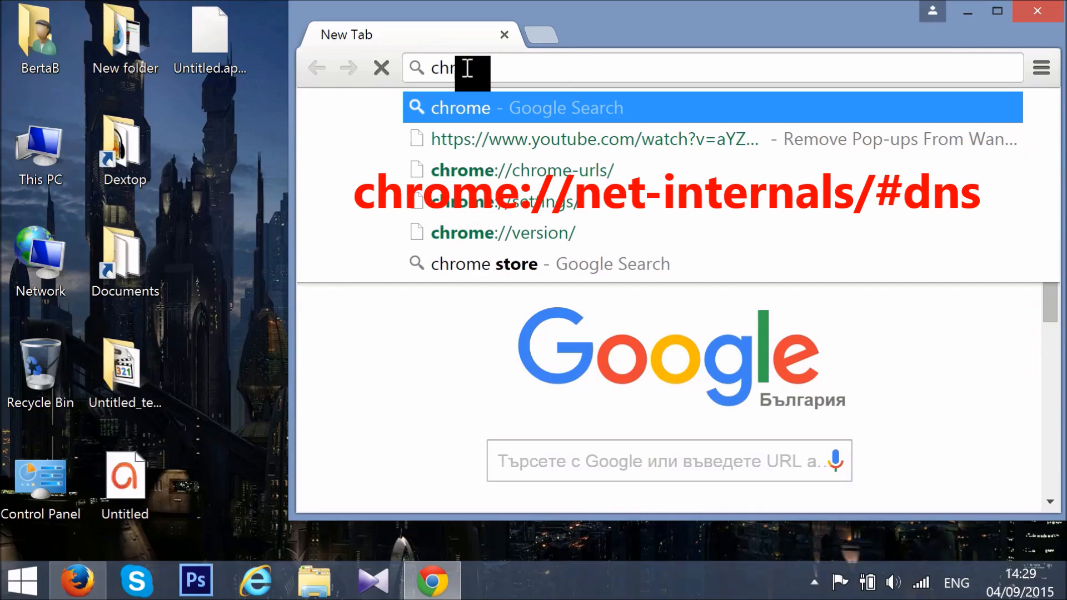
type("/")
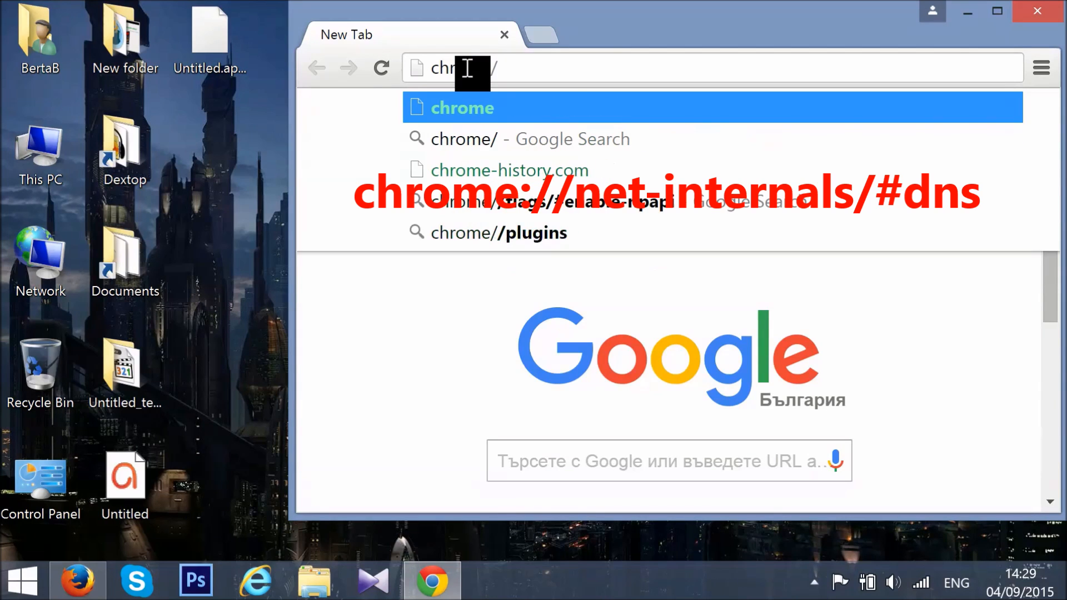
type("://net-internals")
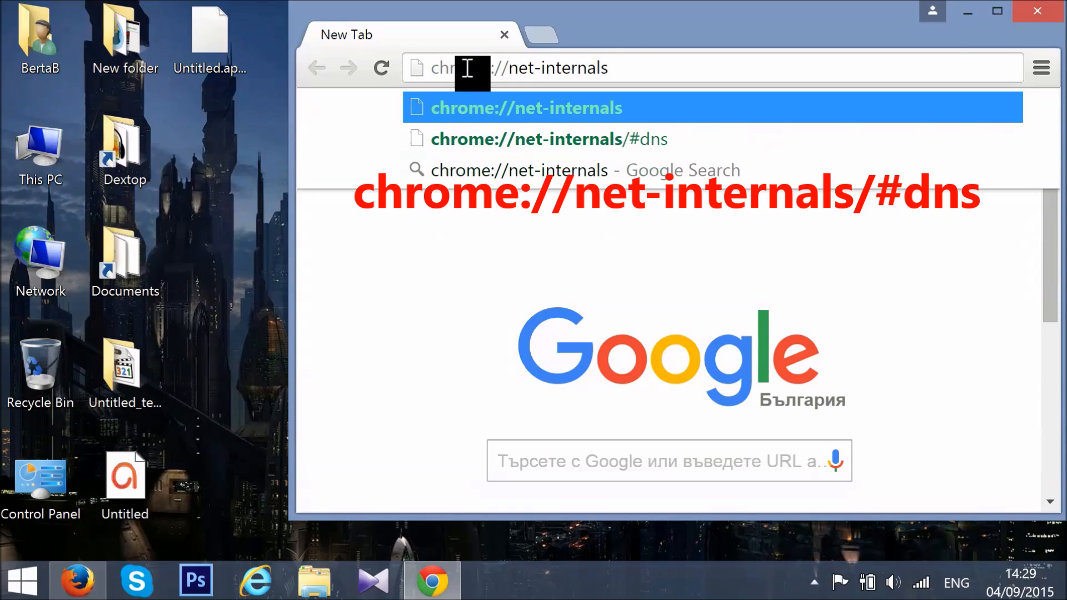
type("/#dns")
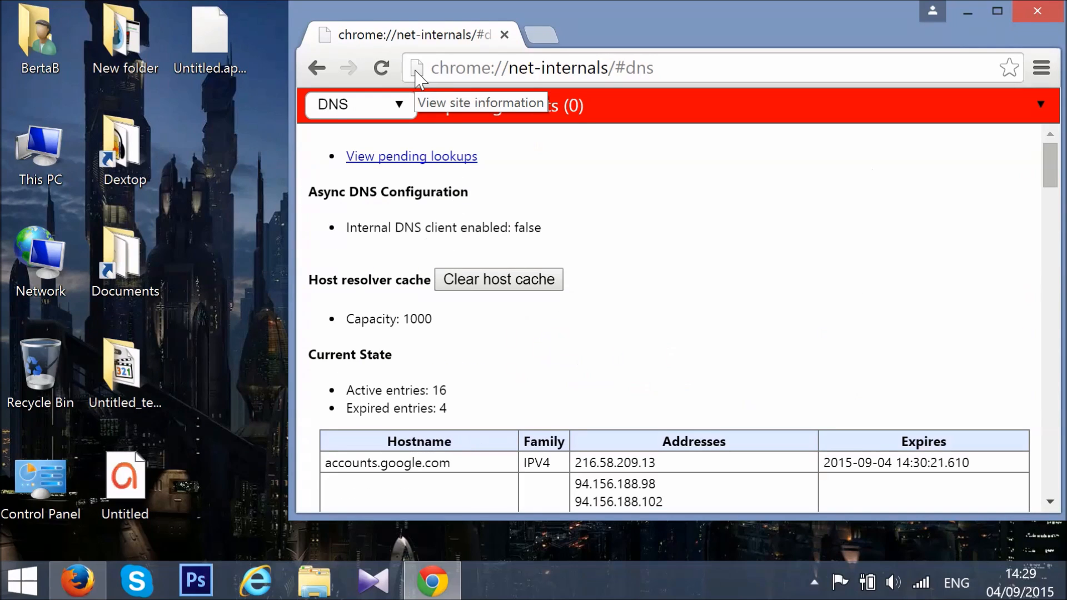
mouse_move(545, 106)
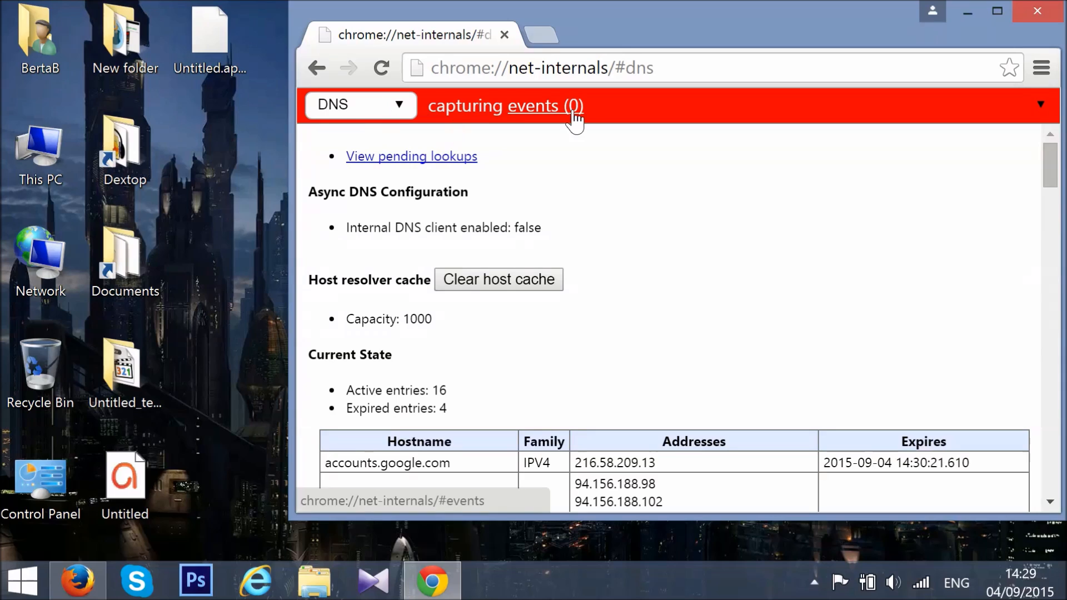
Clear Chrome's host resolver cache down to 0 entries with 'Clear host cache'
scroll("down", 3)
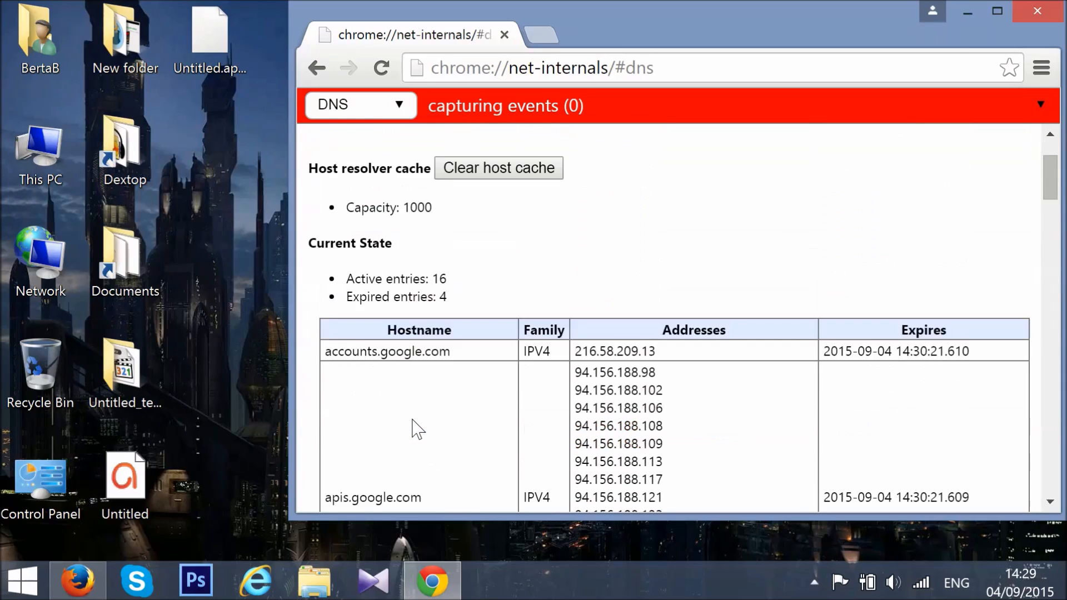
scroll("up", 3)
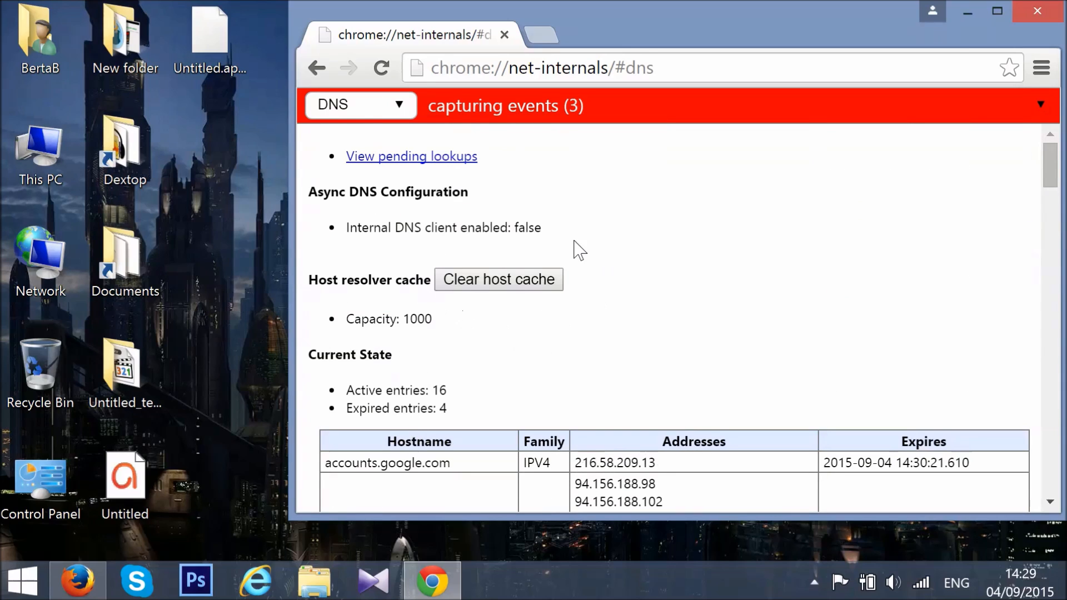
left_click(498, 279)
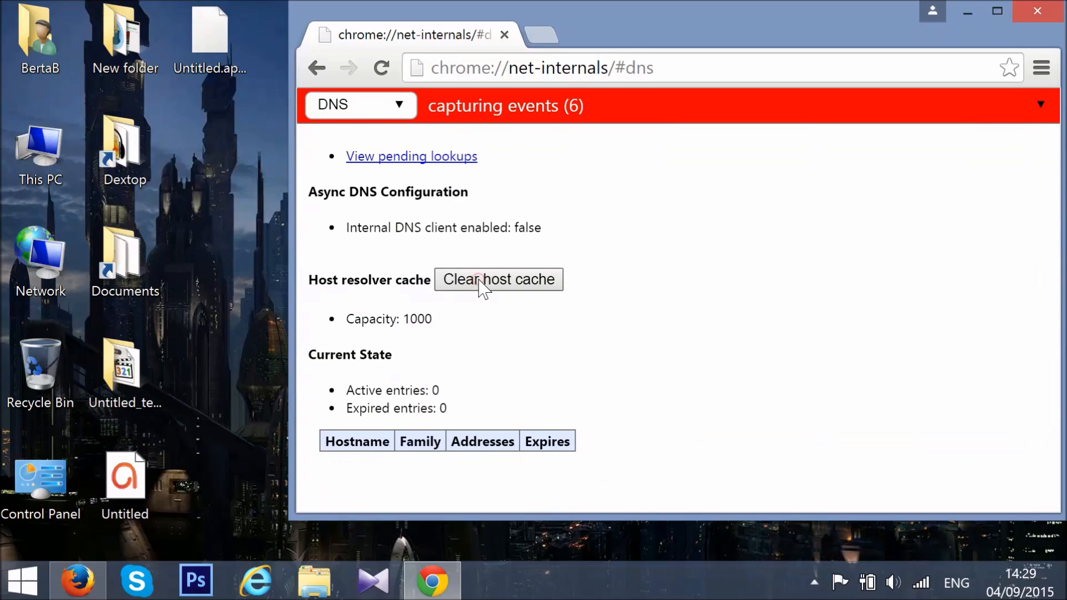
left_click(497, 279)
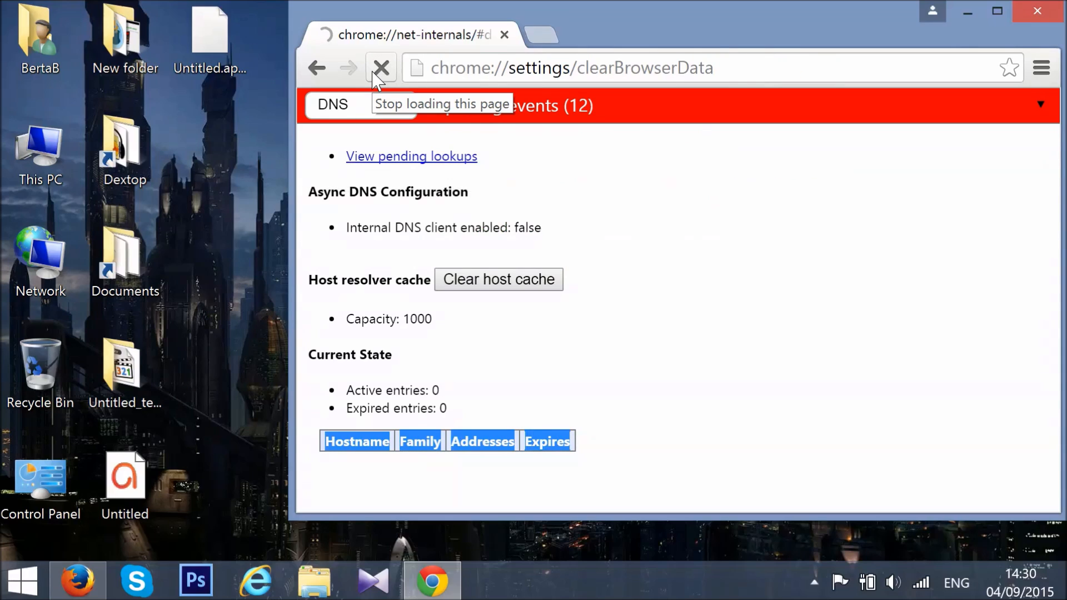
Load chrome://settings/clearBrowserData to bring up the Clear browsing data dialog
left_click(381, 67)
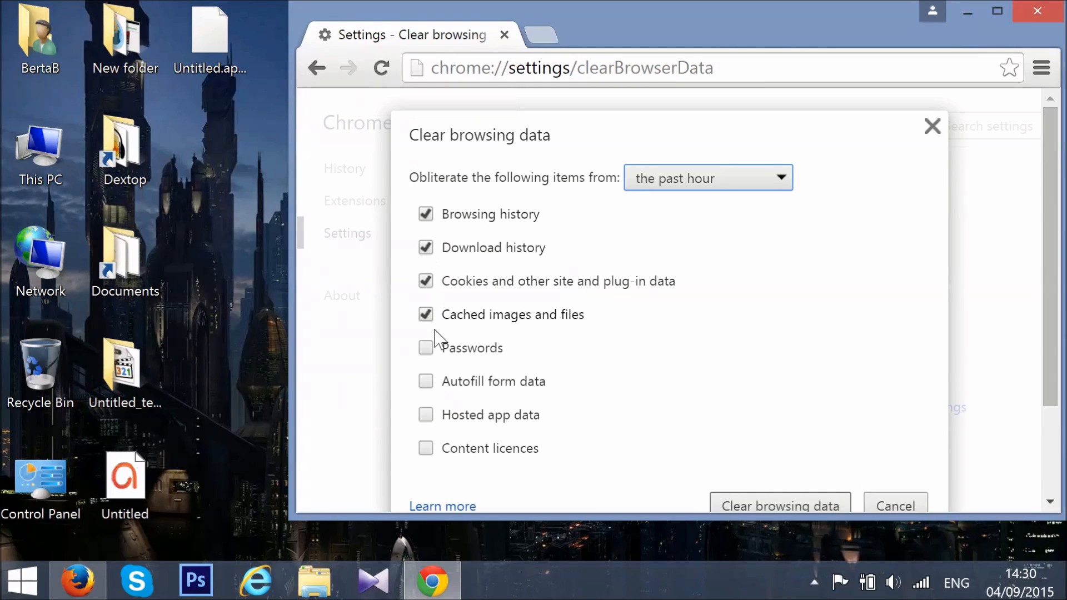
mouse_move(433, 297)
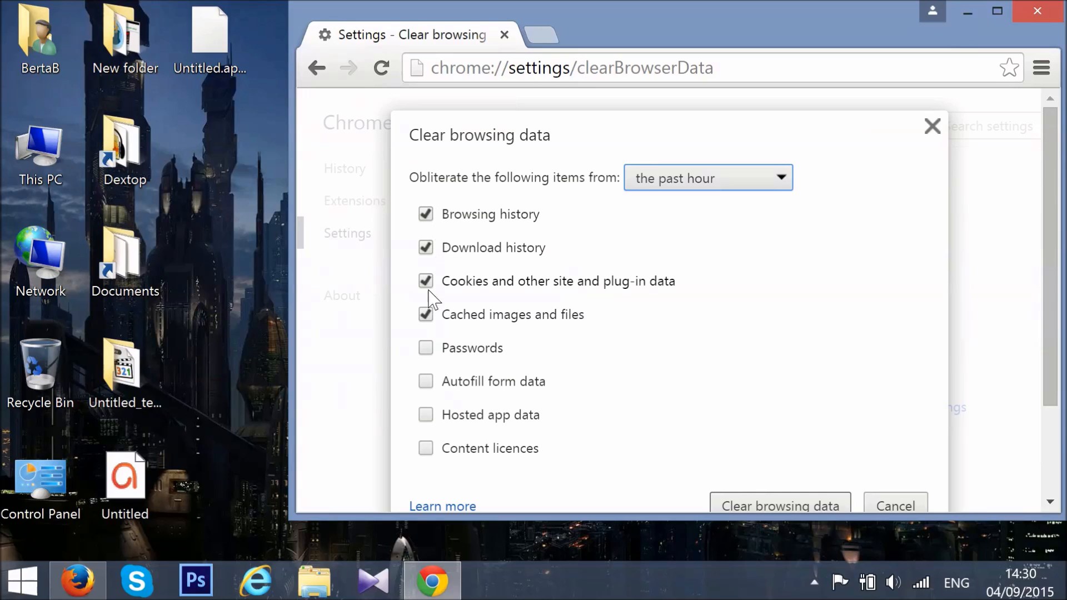
Add hosted app data and autofill form data, set range to the beginning of time, and clear
left_click(425, 415)
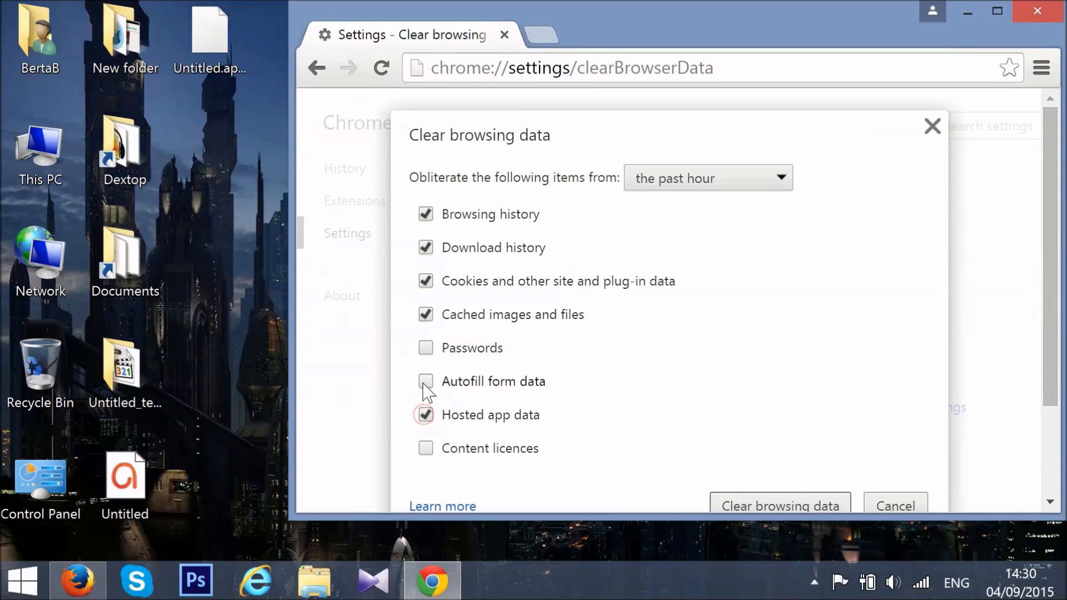
left_click(425, 381)
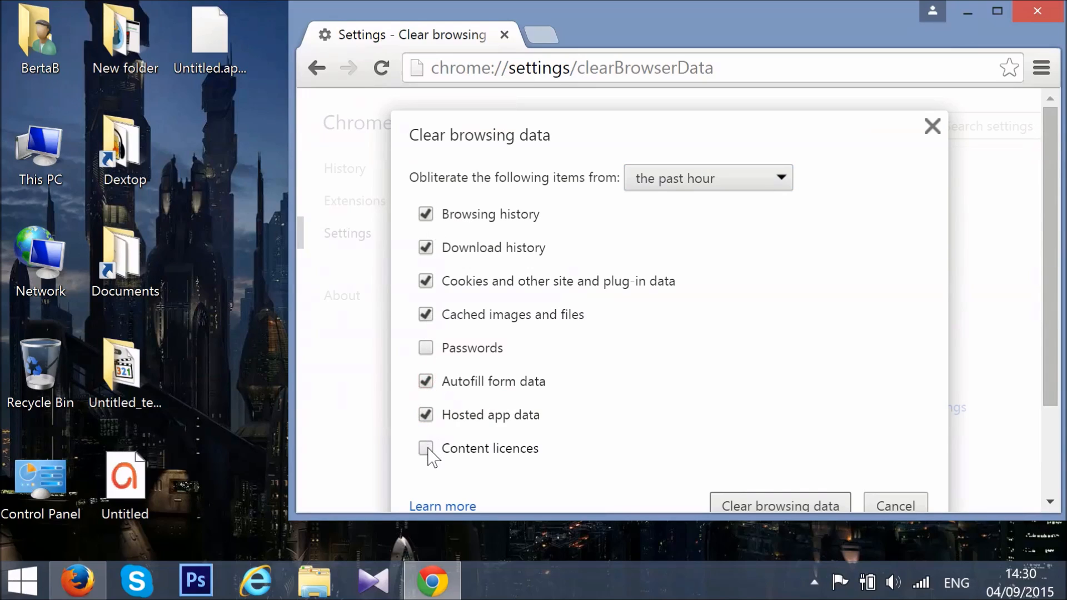
mouse_move(737, 196)
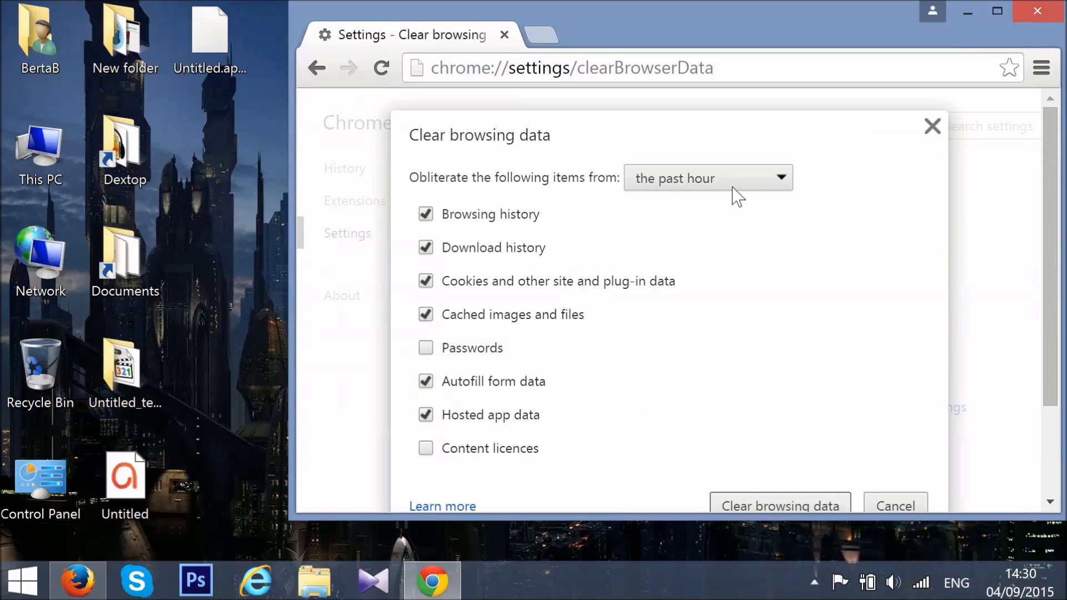
left_click(707, 178)
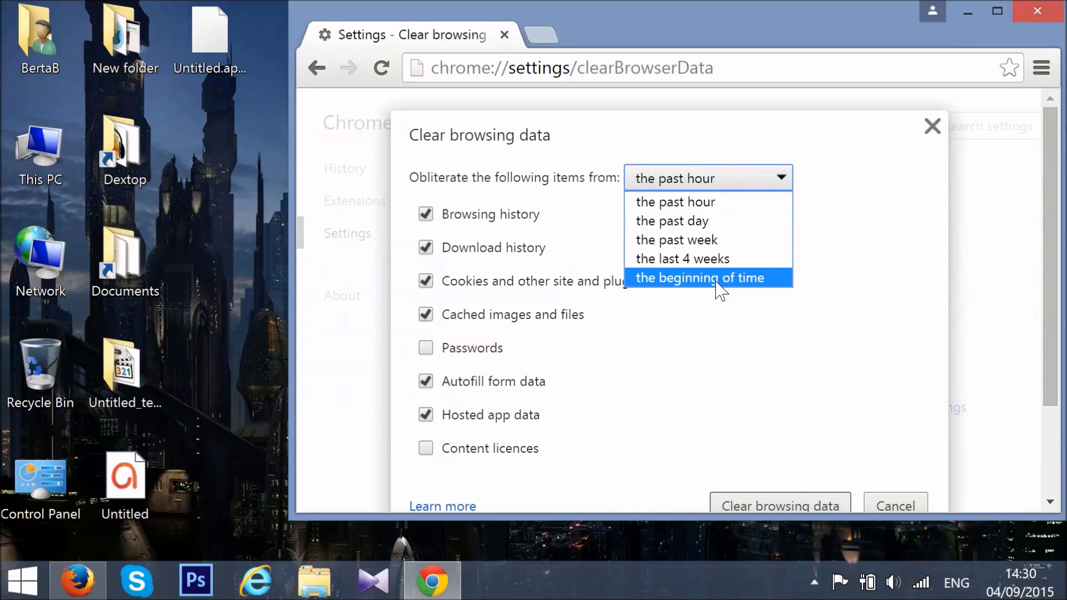
left_click(700, 278)
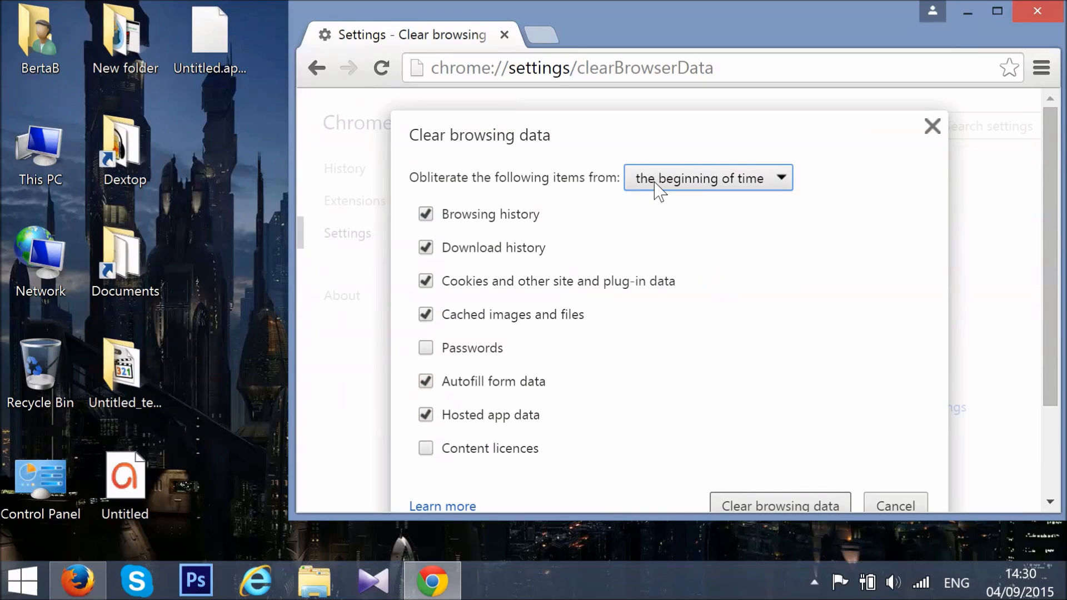
scroll("down", 3)
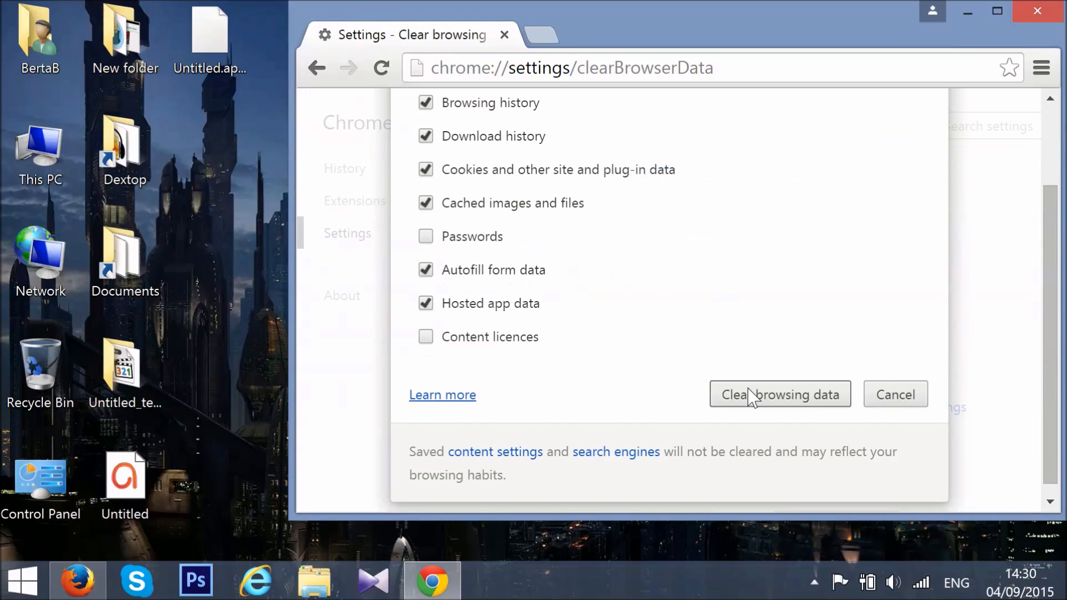
left_click(780, 395)
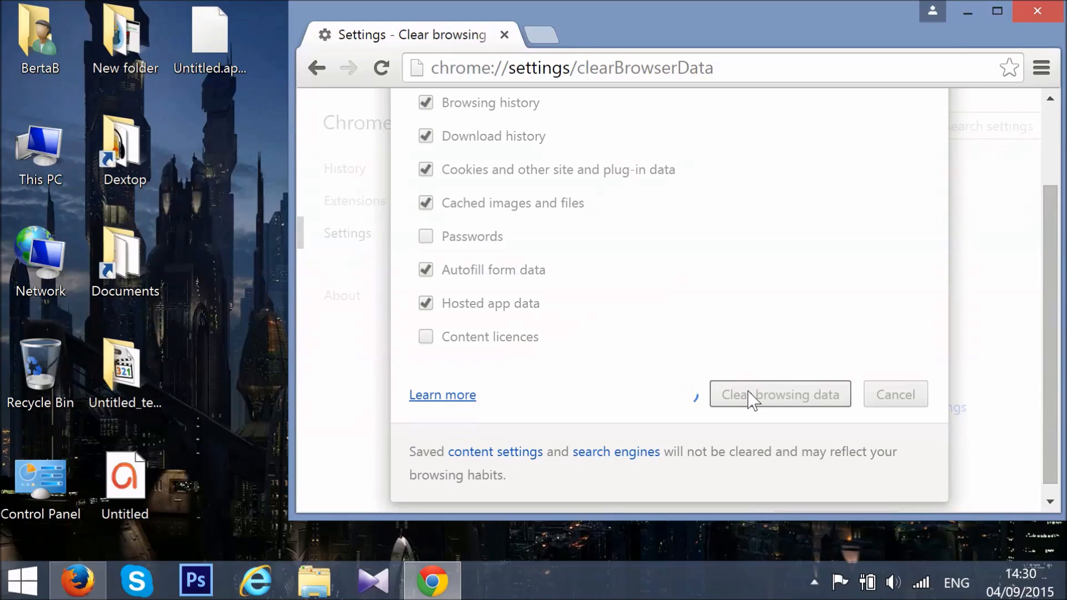
left_click(779, 394)
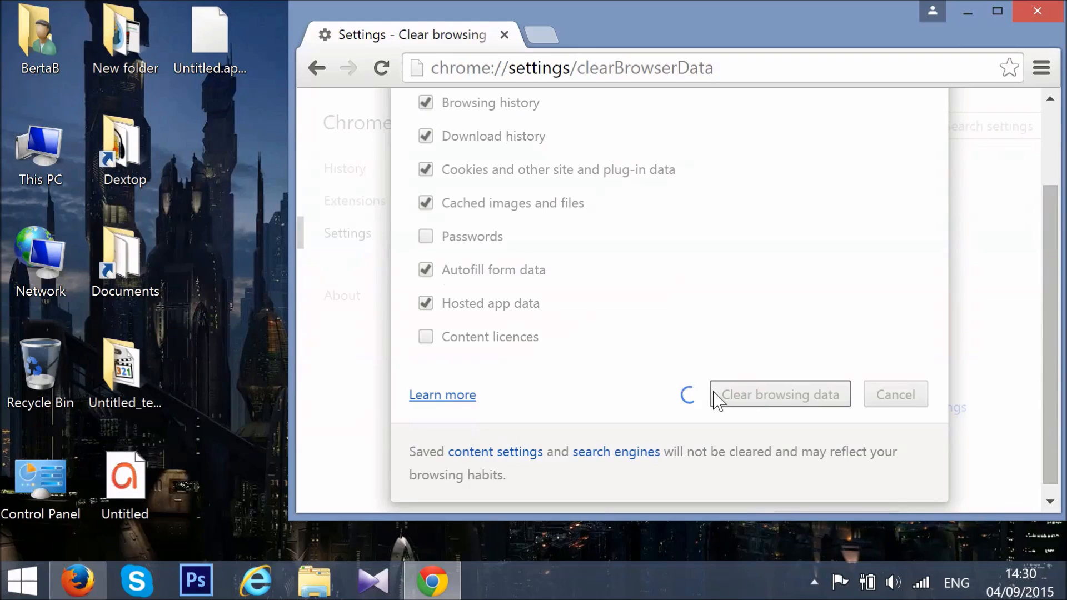
mouse_move(698, 403)
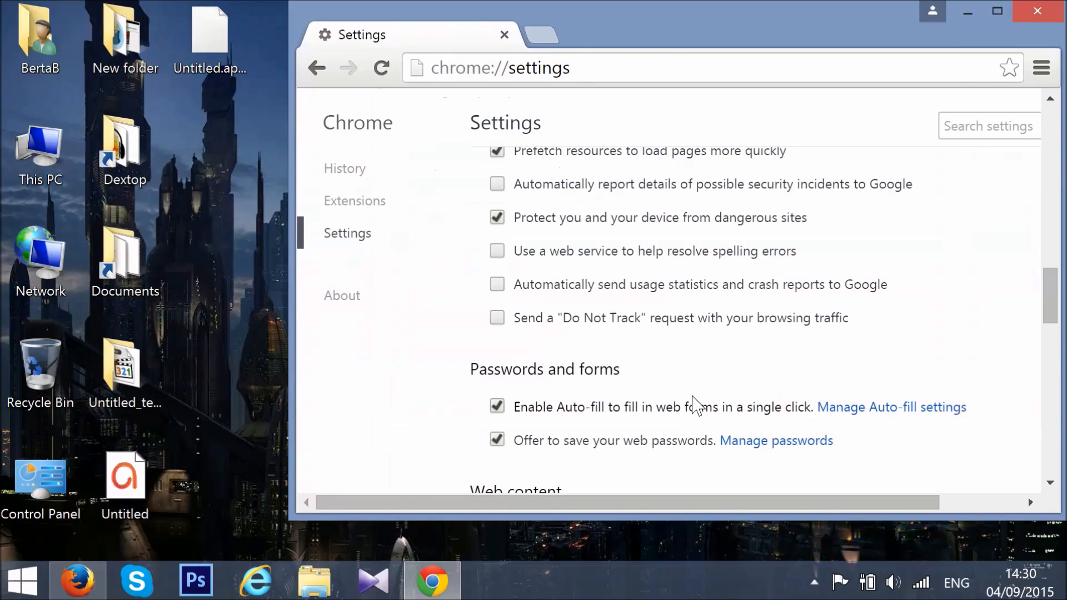
mouse_move(1037, 13)
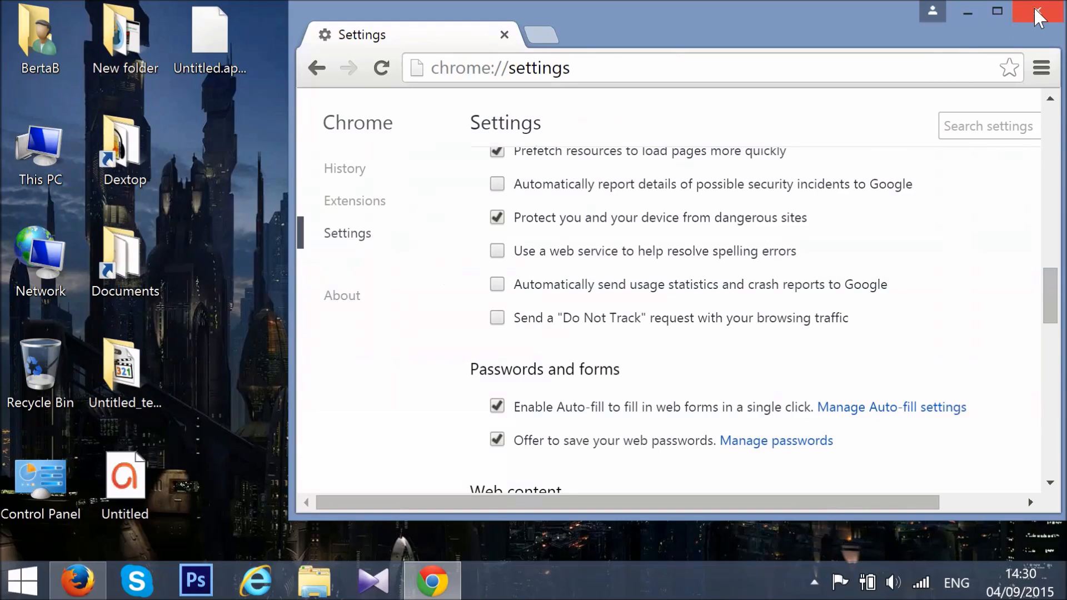
Close Google Chrome and expand the taskbar's hidden notification icons
left_click(1037, 13)
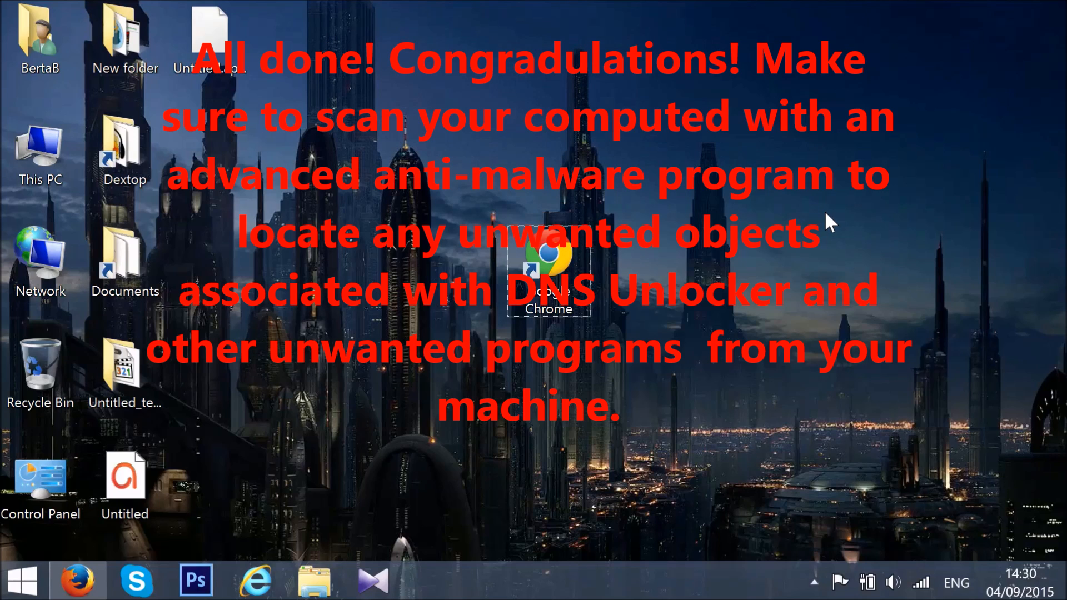
left_click(814, 582)
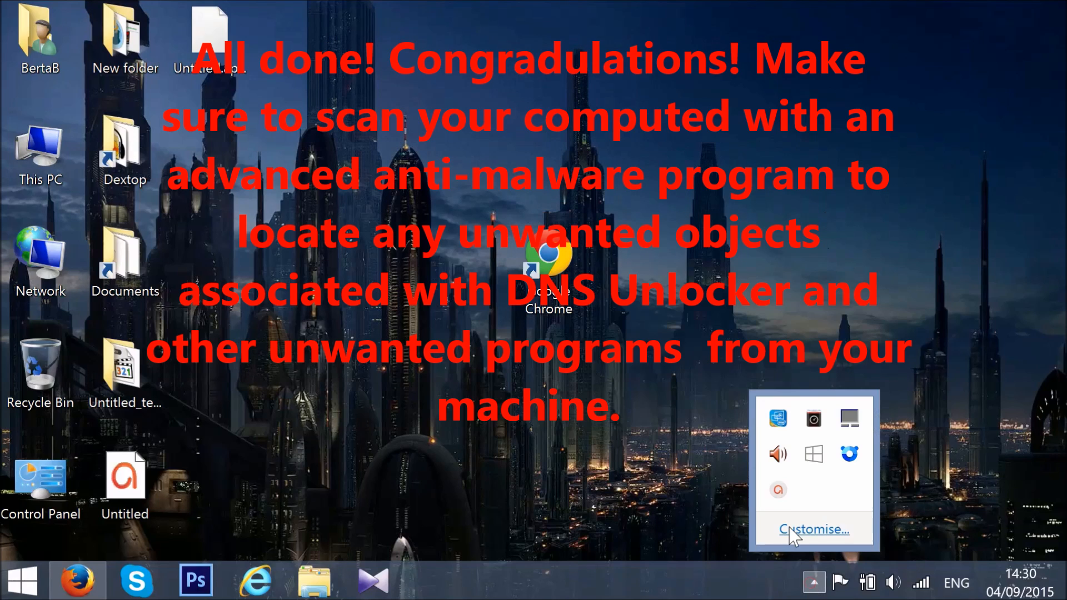